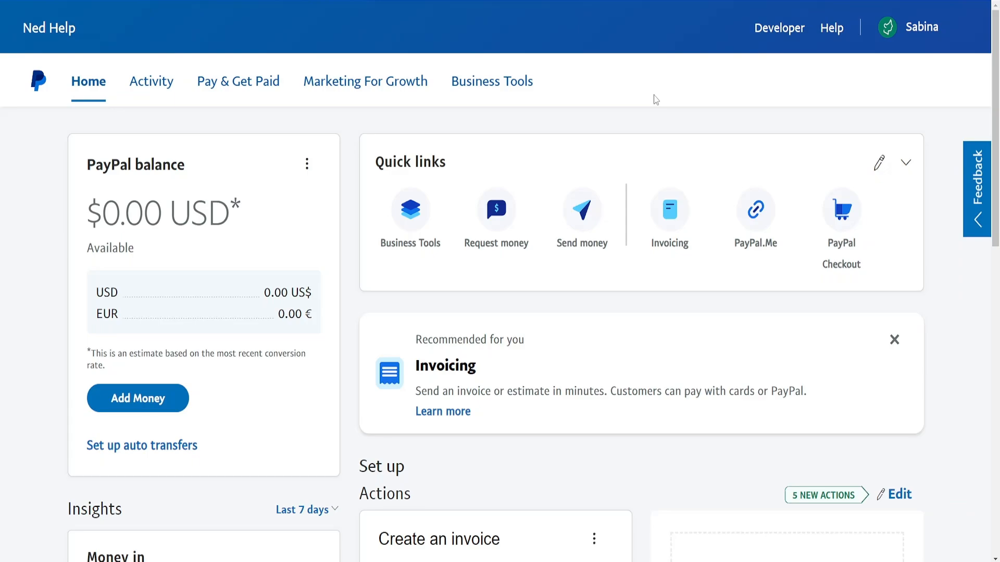
Step: Open Account Settings from the profile name menu at top right
{"action": "left_click", "coordinate": [920, 27]}
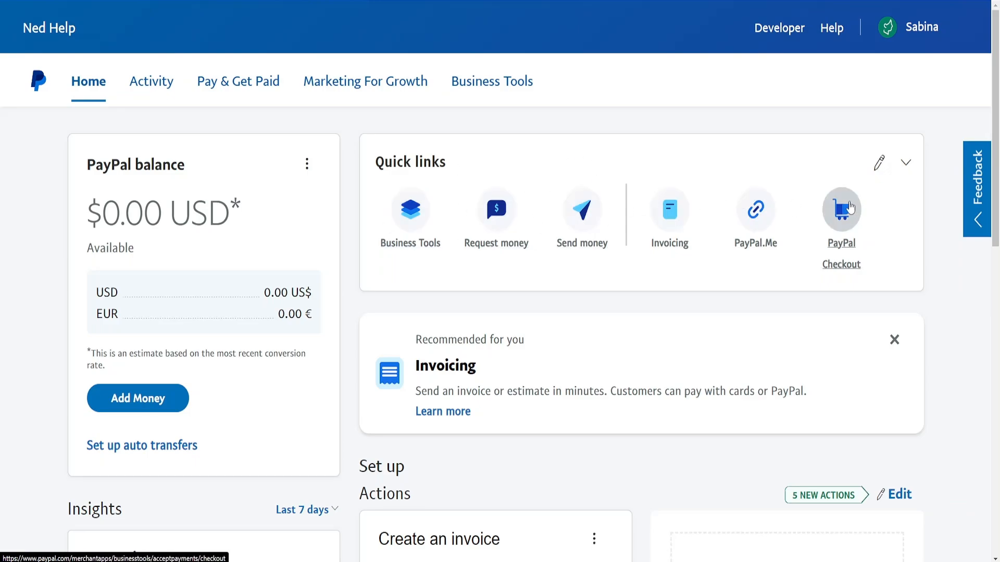
{"action": "left_click", "coordinate": [920, 26]}
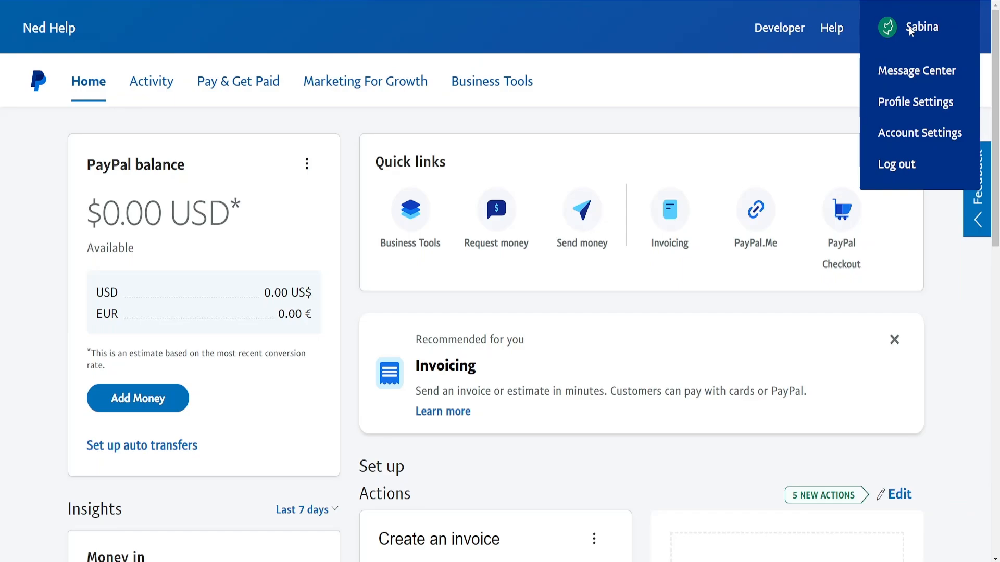
{"action": "mouse_move", "coordinate": [920, 133]}
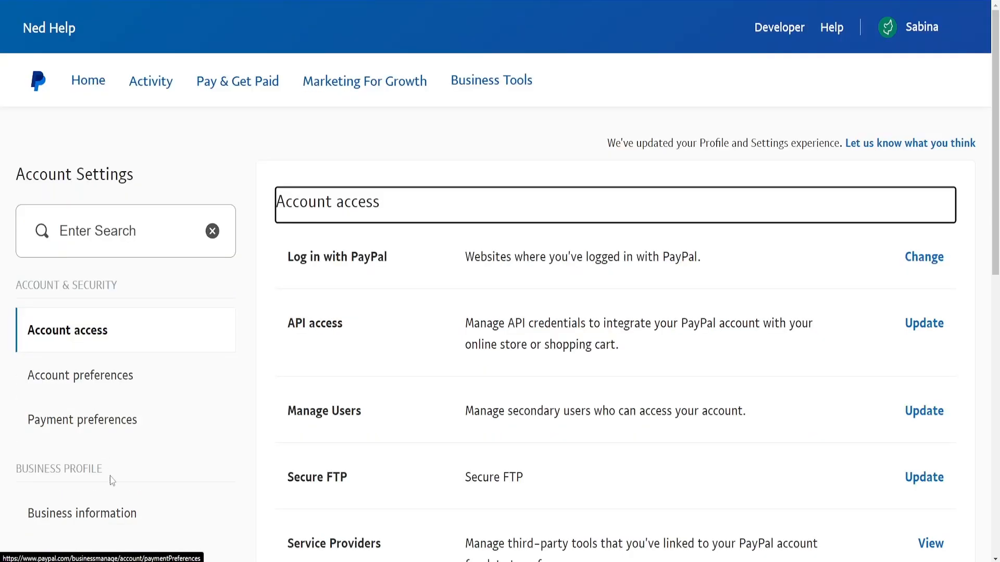
{"action": "mouse_move", "coordinate": [81, 512]}
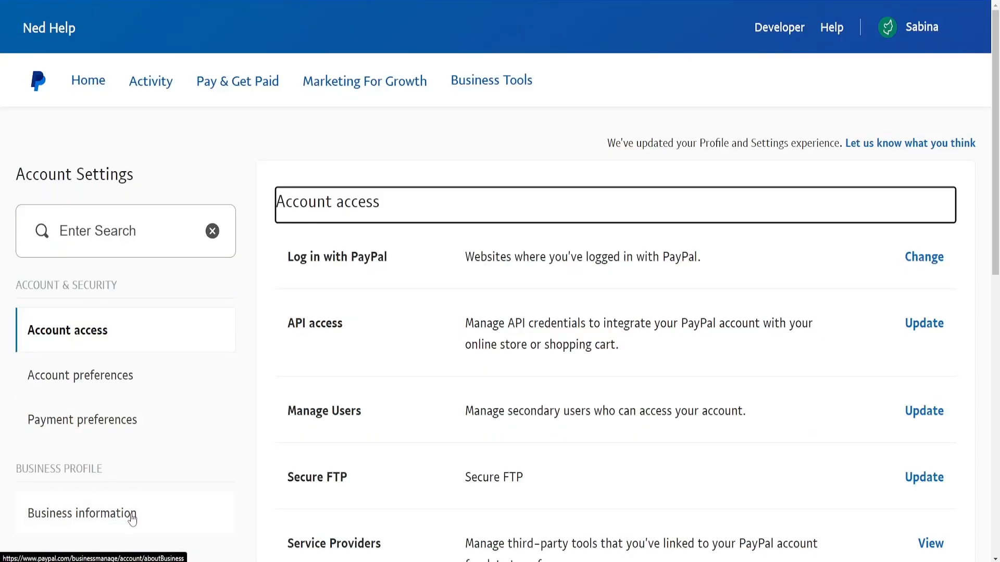
Step: Go to Business information and highlight the business name Ned Help
{"action": "left_click", "coordinate": [81, 514]}
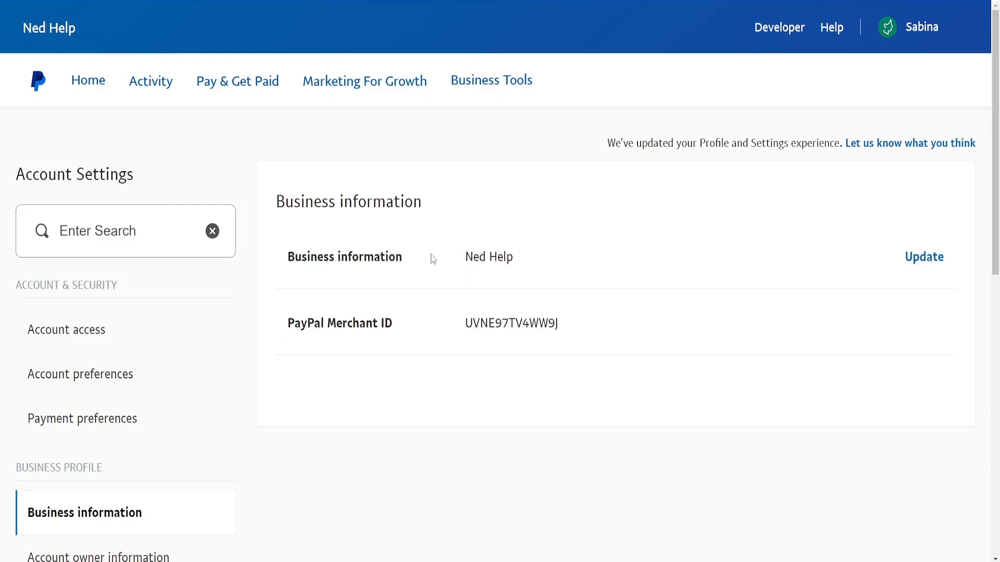
{"action": "double_click", "coordinate": [344, 256]}
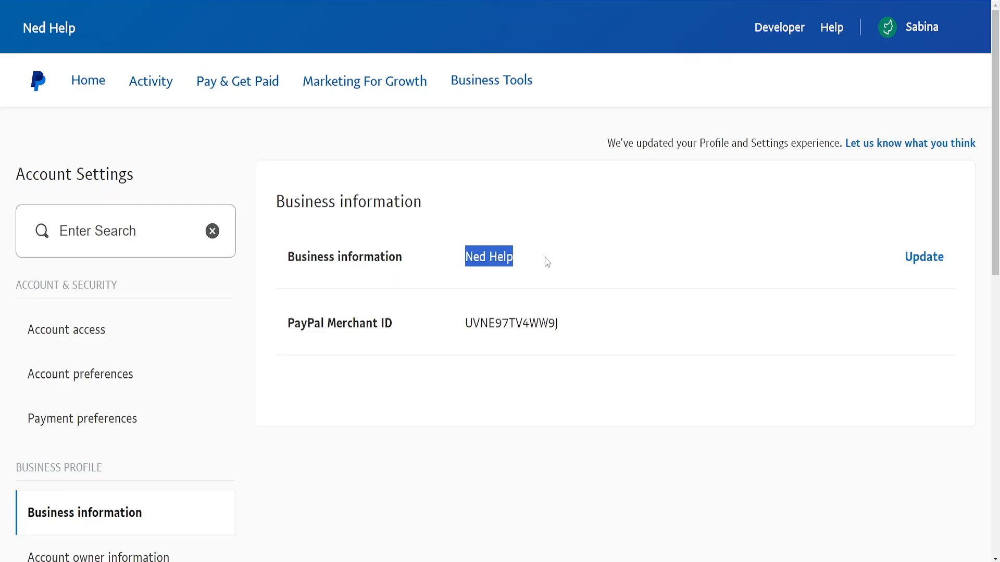
{"action": "mouse_move", "coordinate": [741, 311]}
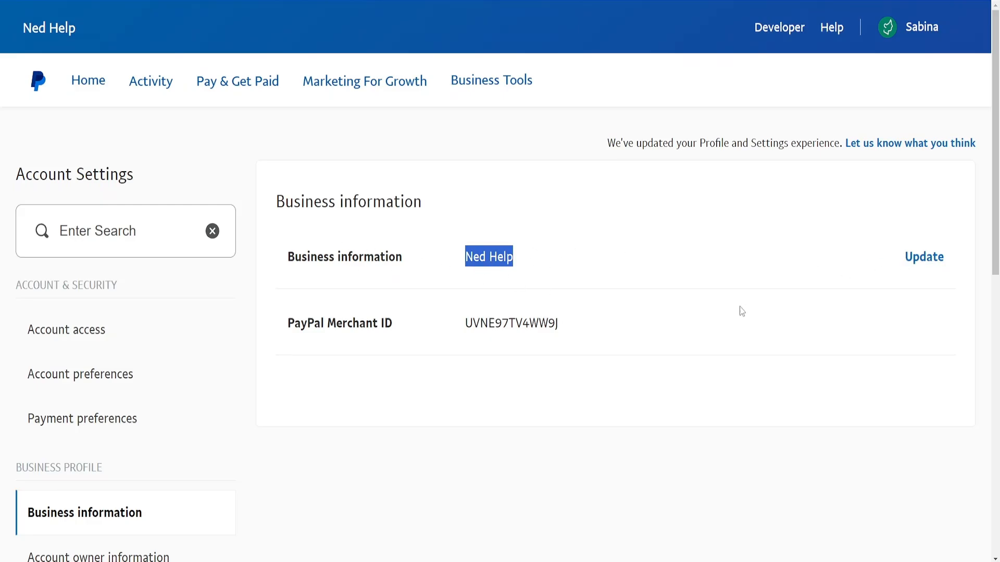
{"action": "mouse_move", "coordinate": [923, 256]}
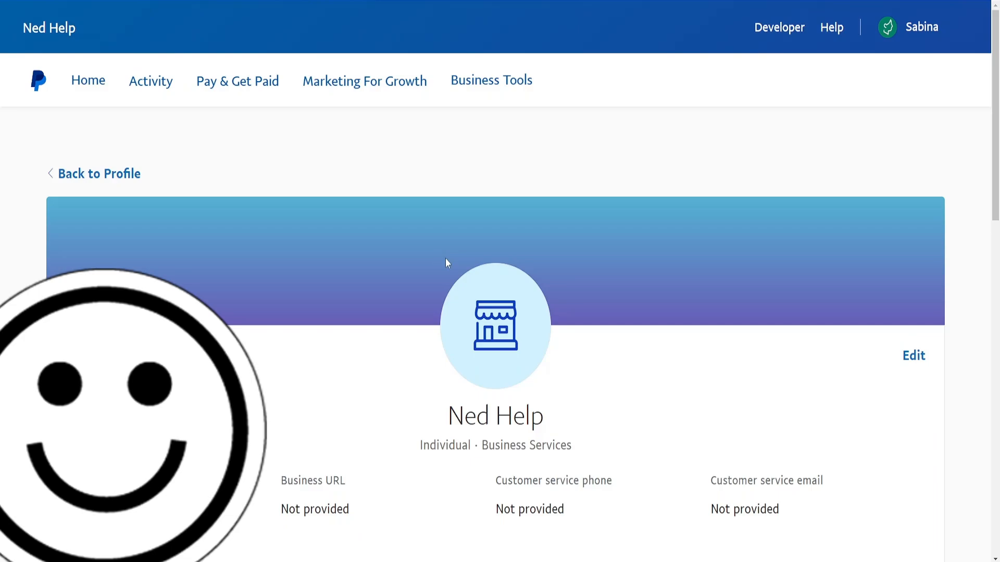
{"action": "mouse_move", "coordinate": [496, 327]}
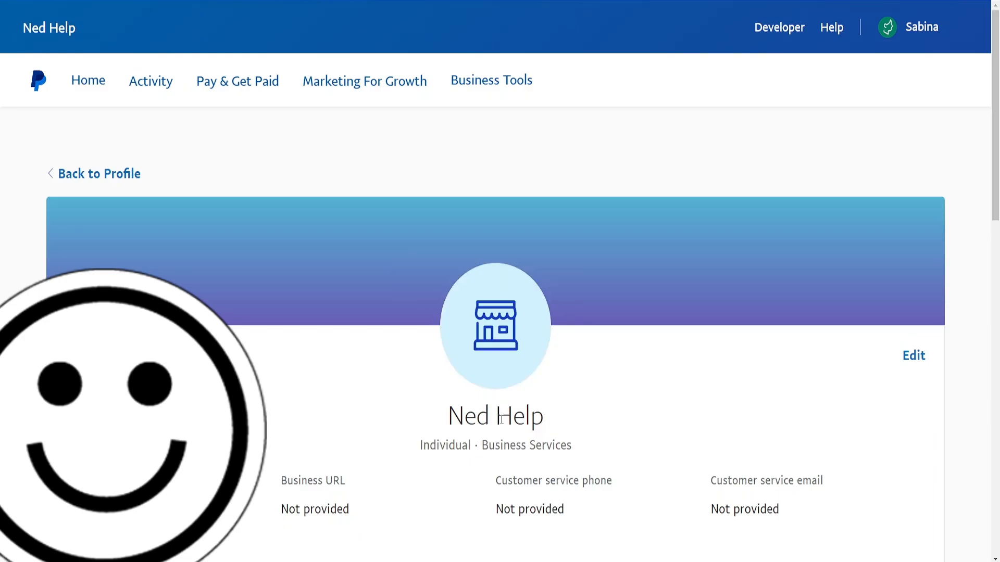
Step: Scroll down Ned Help's business profile page and highlight the lower section heading
{"action": "scroll", "scroll_direction": "down", "scroll_amount": 3}
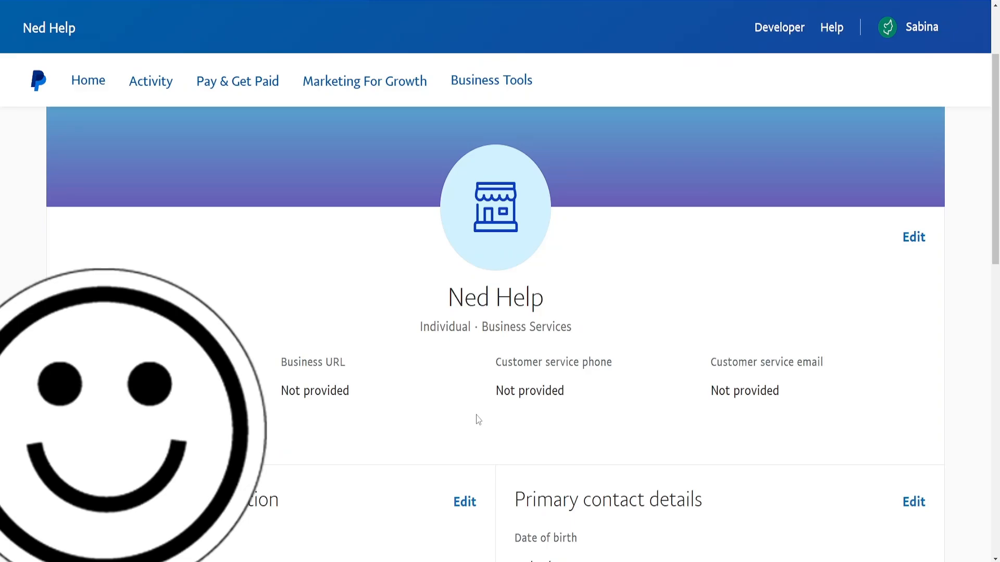
{"action": "double_click", "coordinate": [258, 500]}
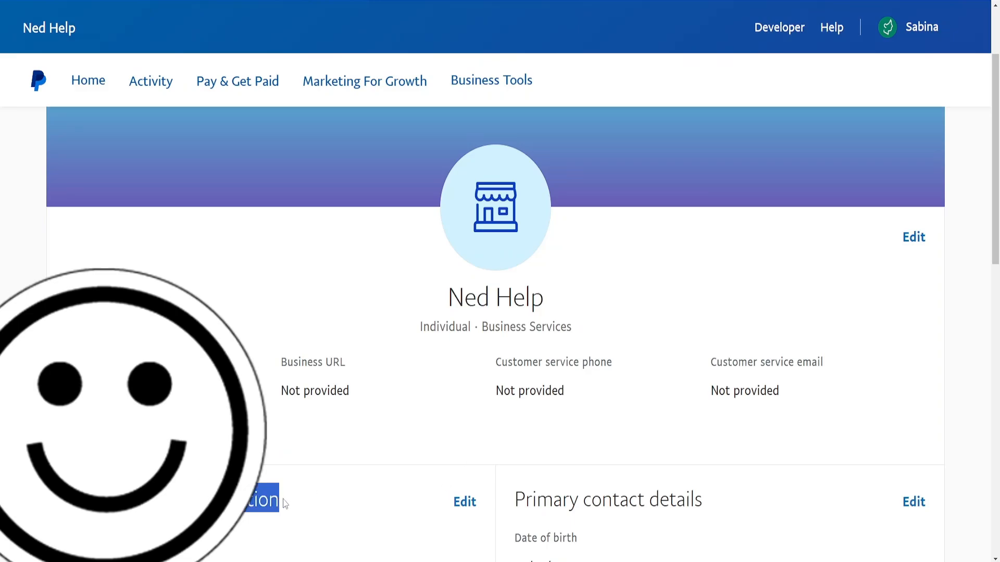
Step: Edit business information, select the short statement name NED HELP, and scroll the form
{"action": "left_click", "coordinate": [464, 502]}
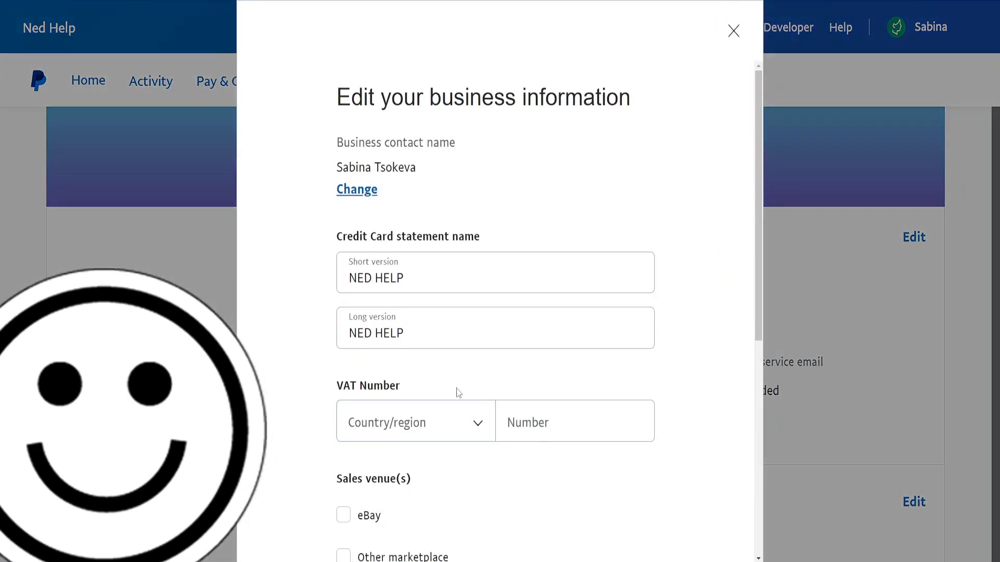
{"action": "left_click", "coordinate": [494, 273]}
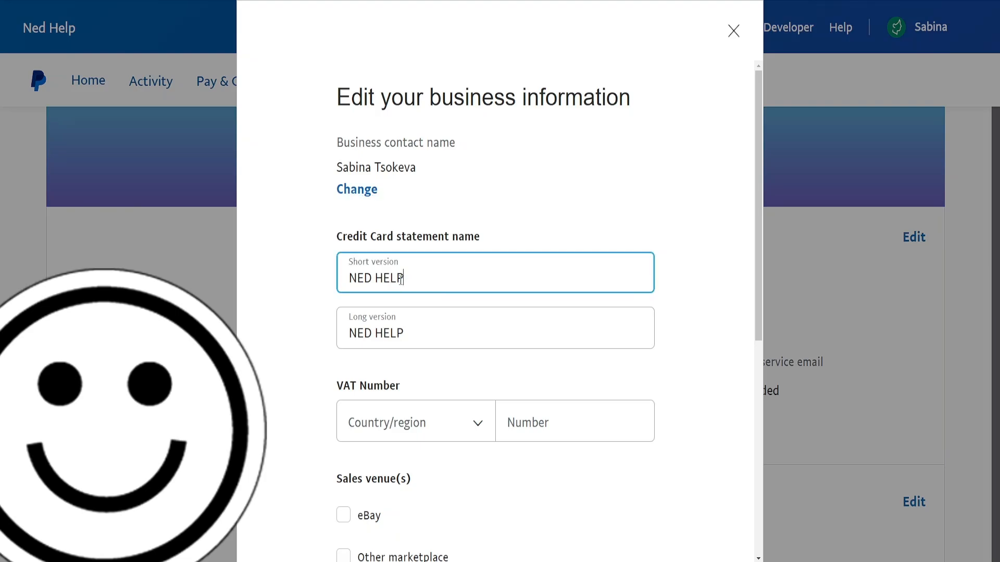
{"action": "double_click", "coordinate": [387, 278]}
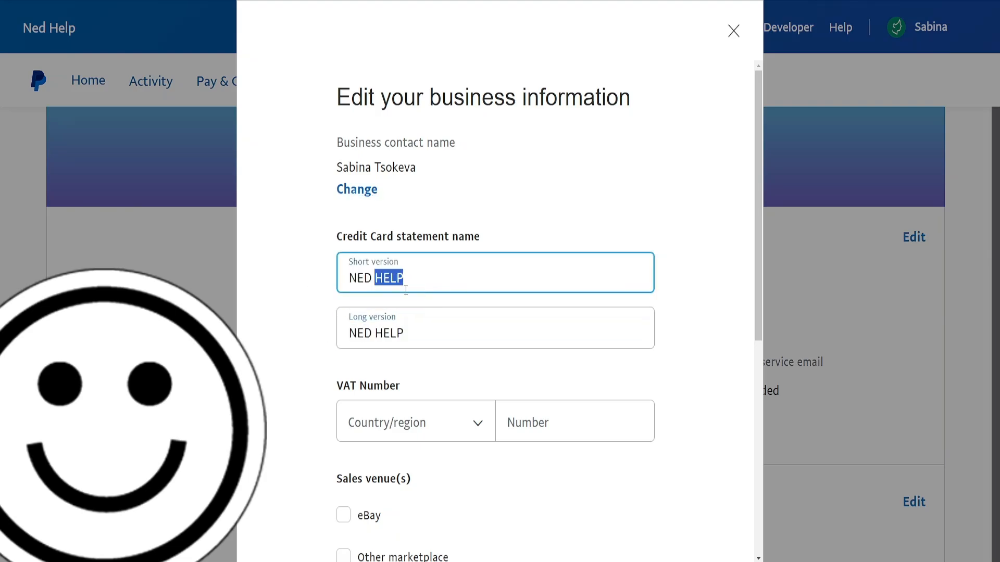
{"action": "key", "text": "ctrl+a"}
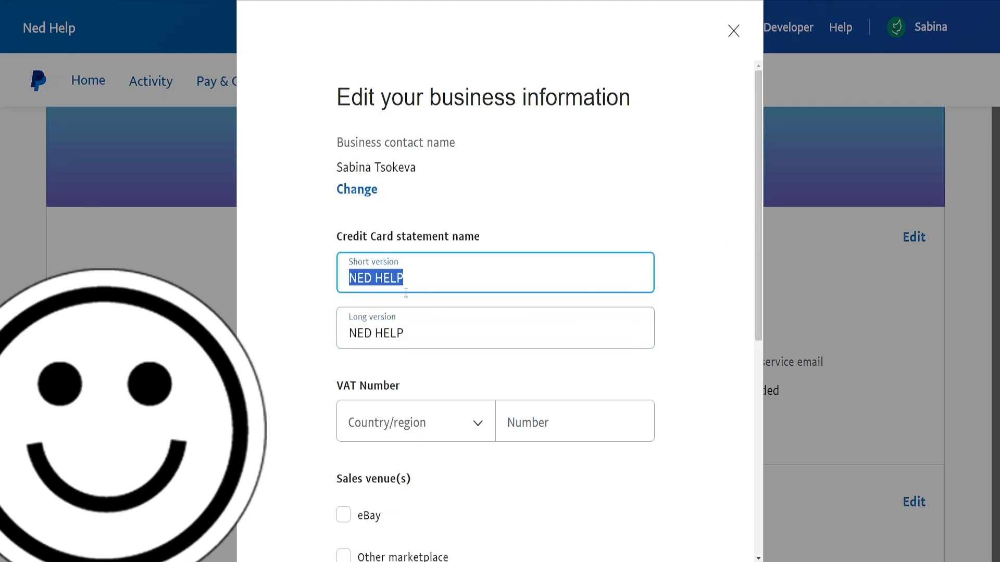
{"action": "scroll", "scroll_direction": "down", "scroll_amount": 3}
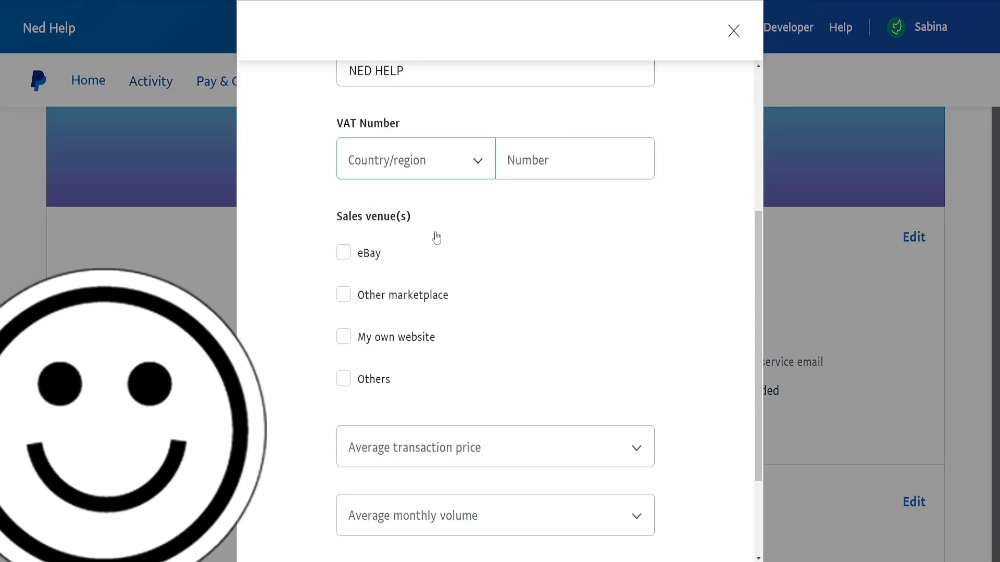
{"action": "scroll", "scroll_direction": "down", "scroll_amount": 3}
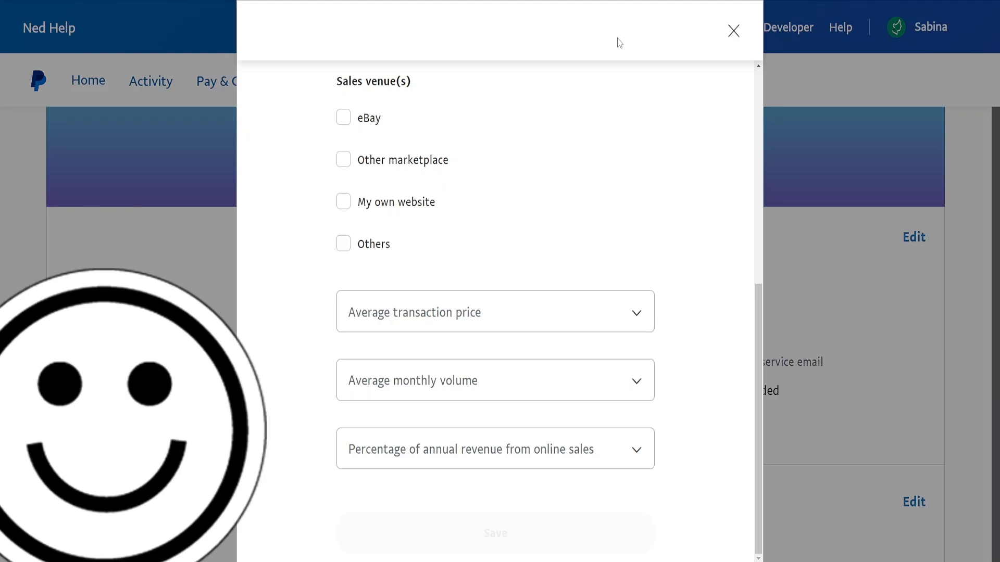
{"action": "mouse_move", "coordinate": [733, 30]}
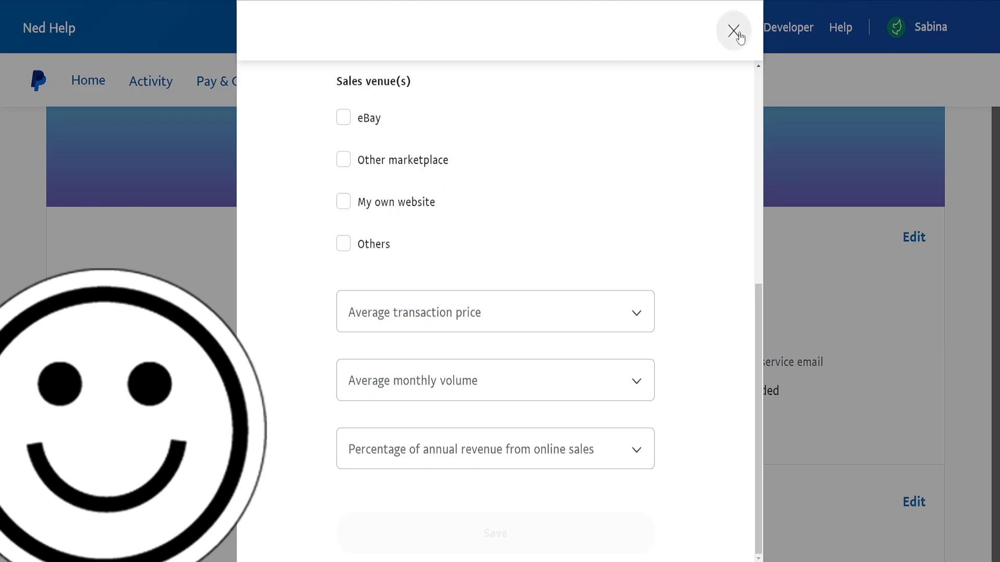